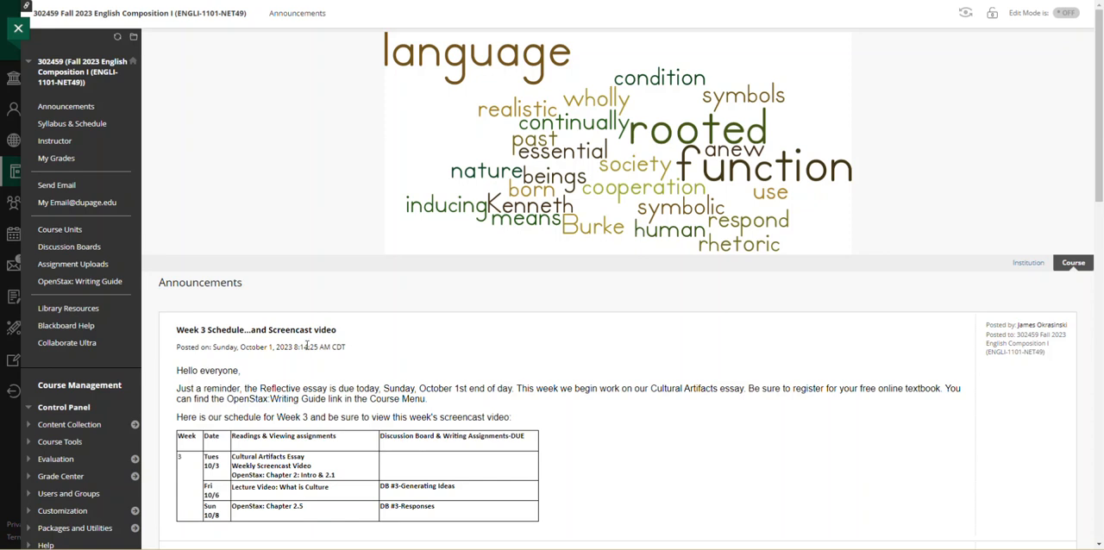
Read through the Week 3 Schedule announcement and go to Course Units from the course menu
{"action": "scroll", "scroll_direction": "down", "scroll_amount": 3}
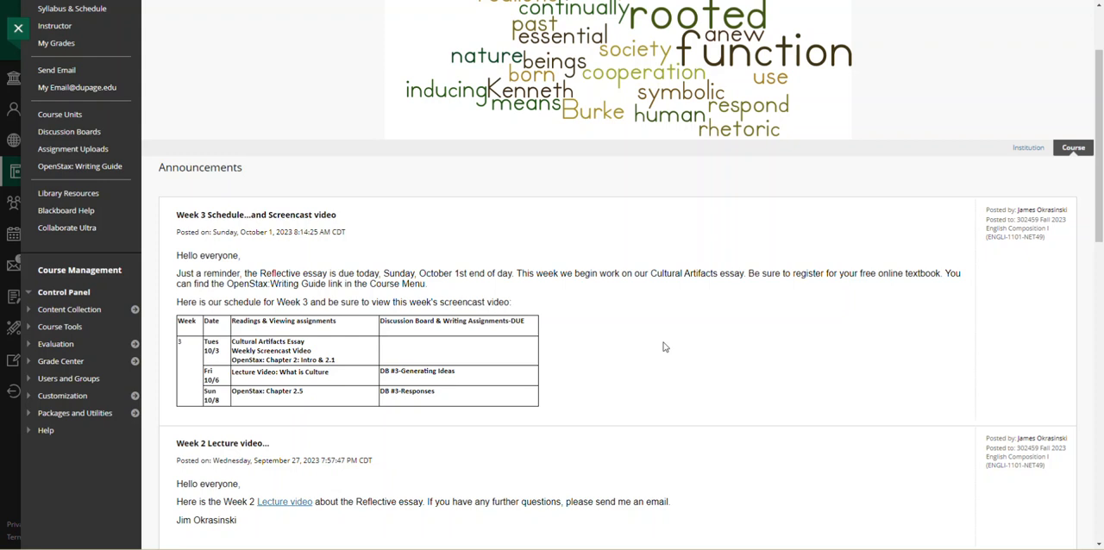
{"action": "mouse_move", "coordinate": [579, 360]}
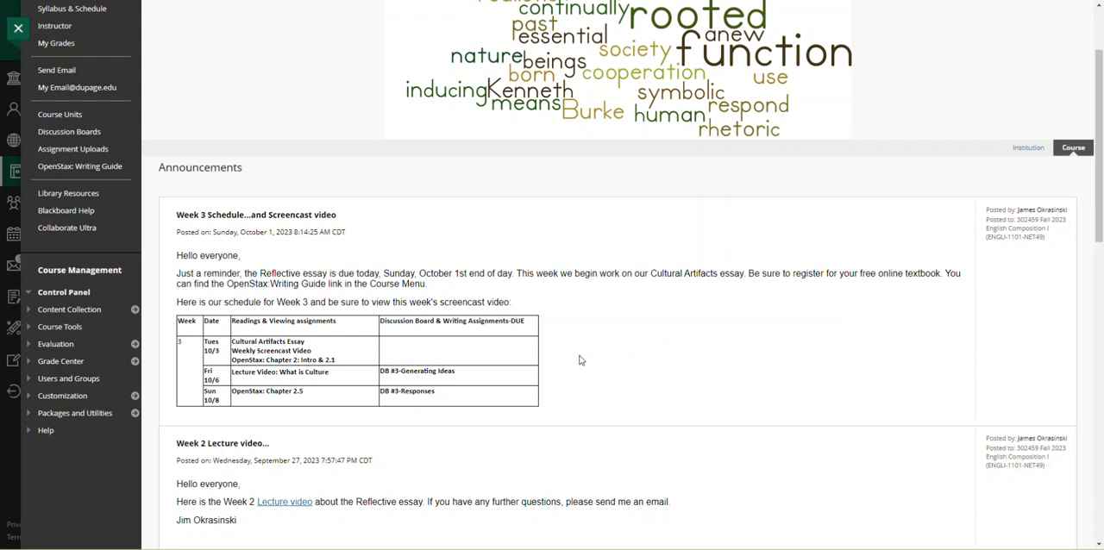
{"action": "mouse_move", "coordinate": [265, 369]}
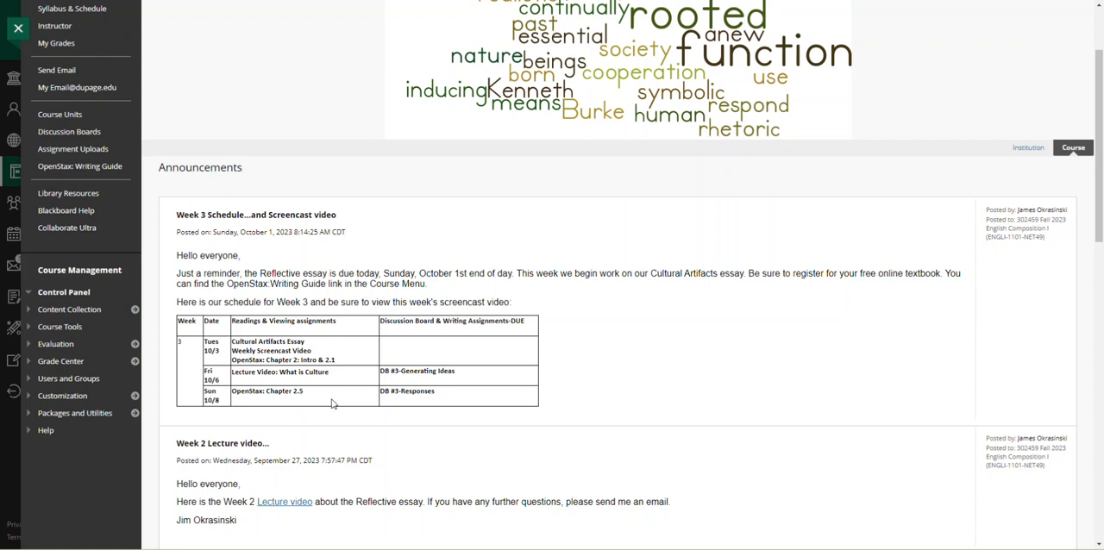
{"action": "mouse_move", "coordinate": [422, 390]}
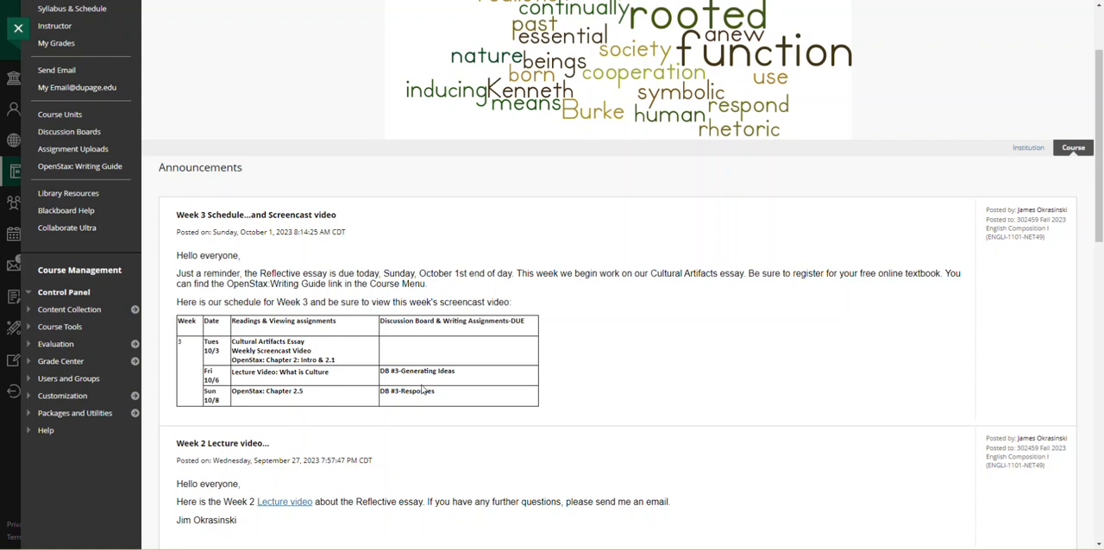
{"action": "mouse_move", "coordinate": [487, 381]}
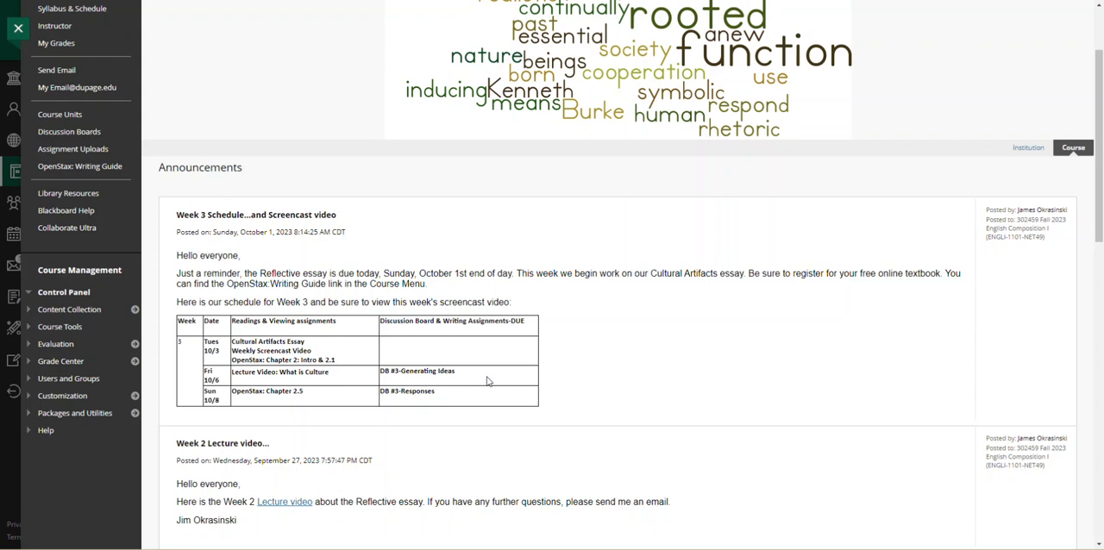
{"action": "mouse_move", "coordinate": [572, 376]}
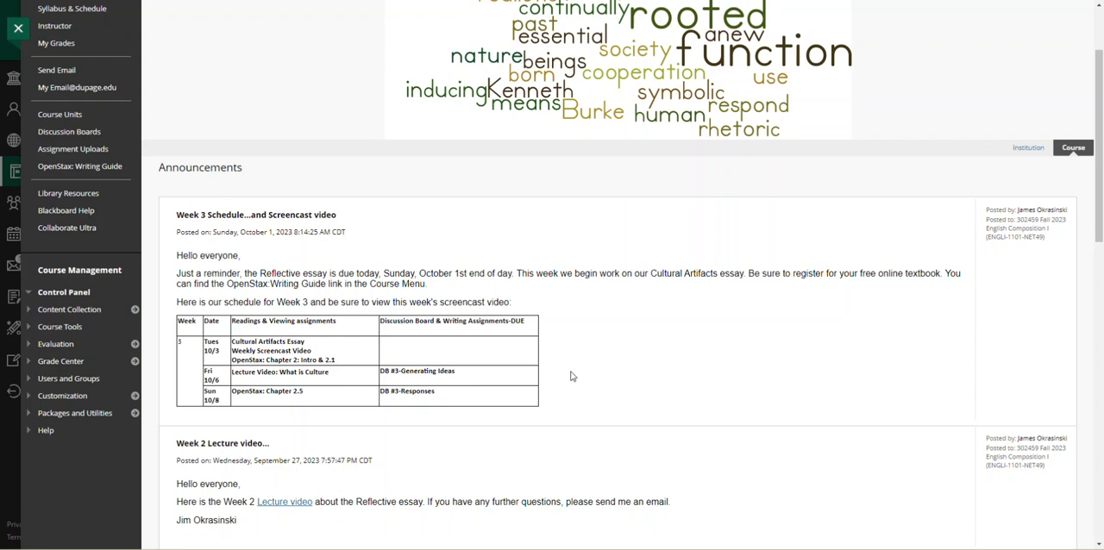
{"action": "mouse_move", "coordinate": [594, 376]}
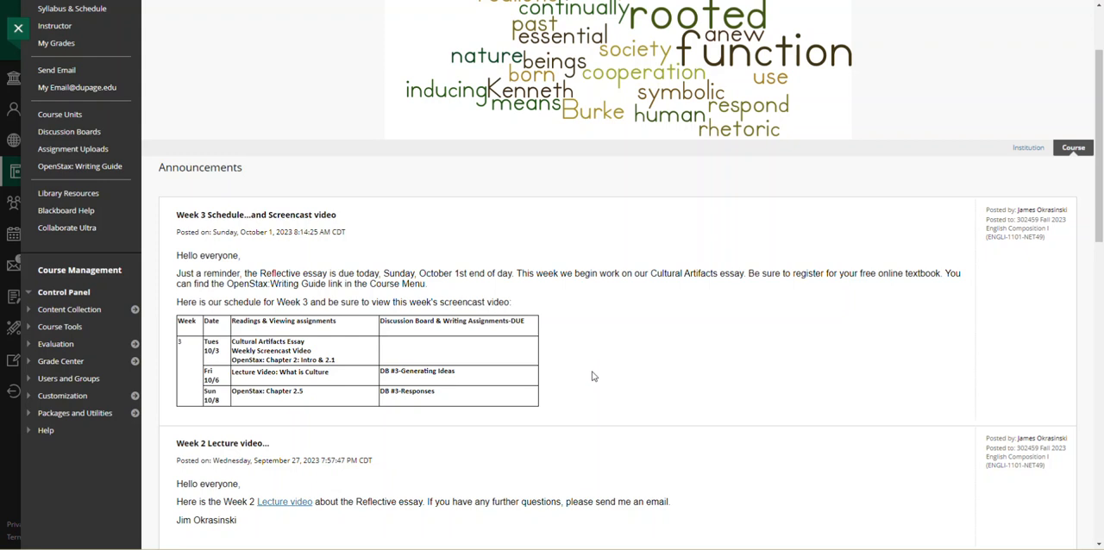
{"action": "mouse_move", "coordinate": [302, 261]}
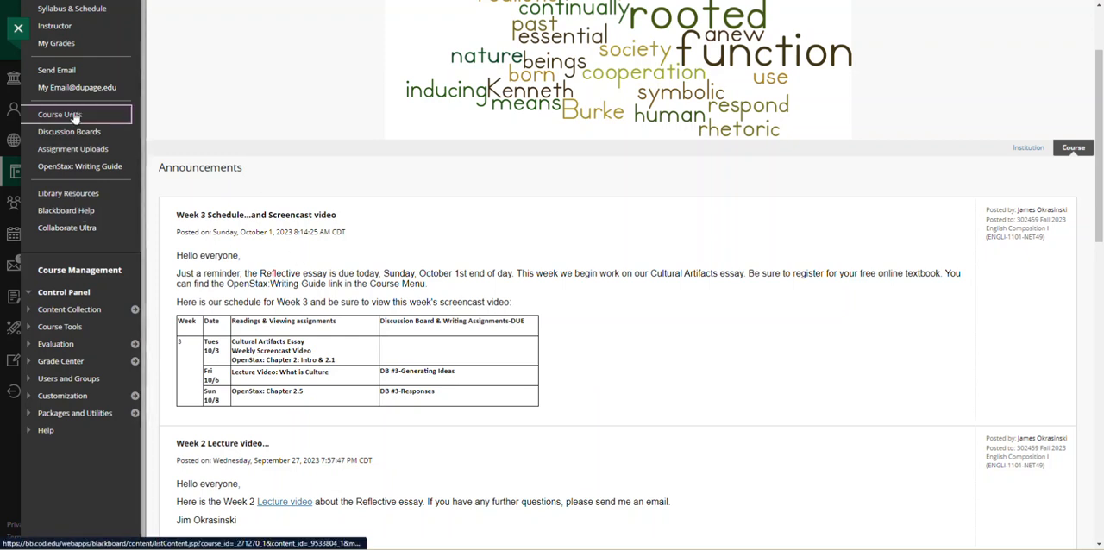
{"action": "left_click", "coordinate": [59, 113]}
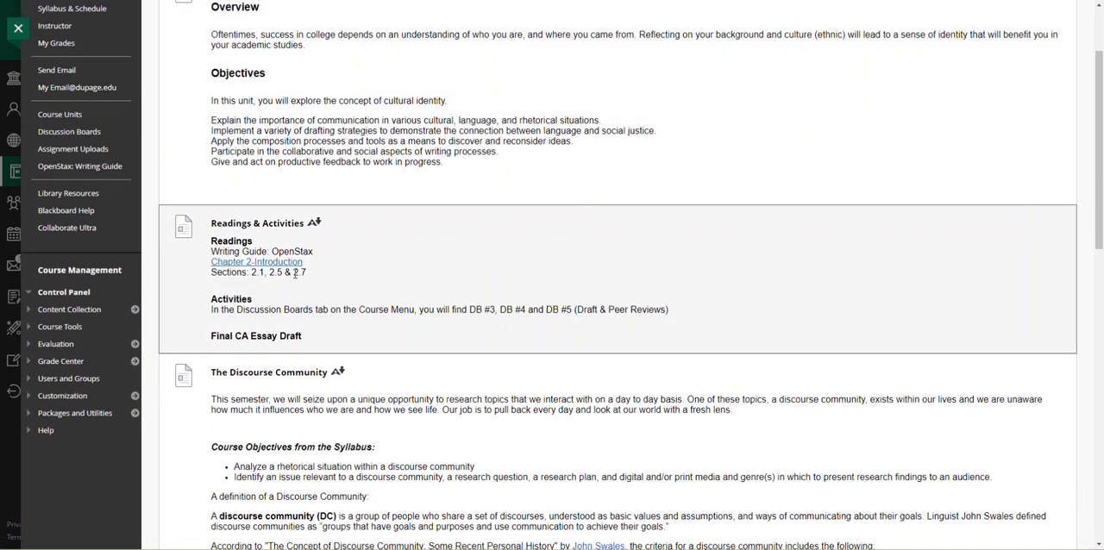
{"action": "left_click", "coordinate": [255, 262]}
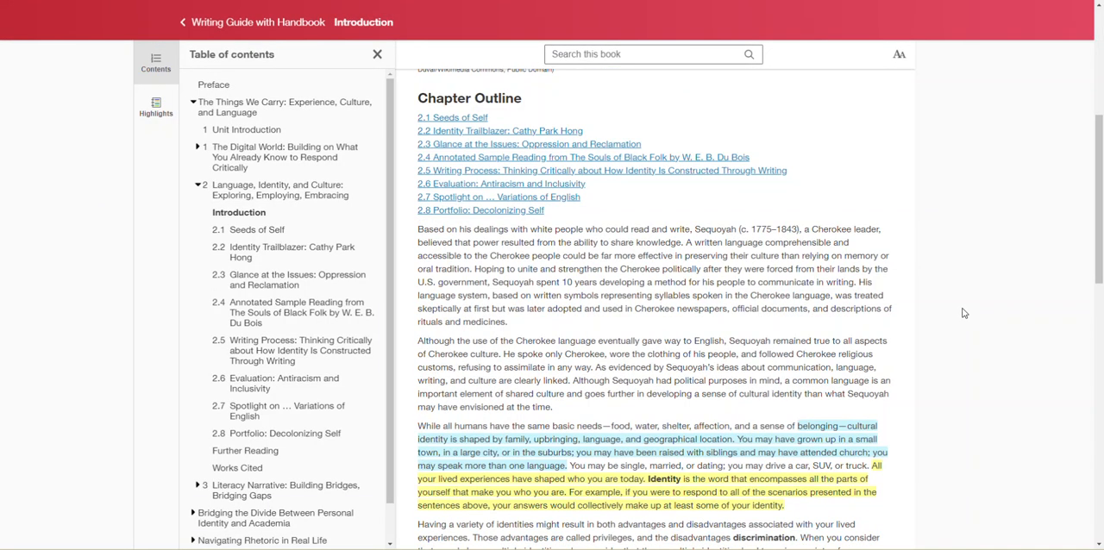
{"action": "scroll", "scroll_direction": "down", "scroll_amount": 3}
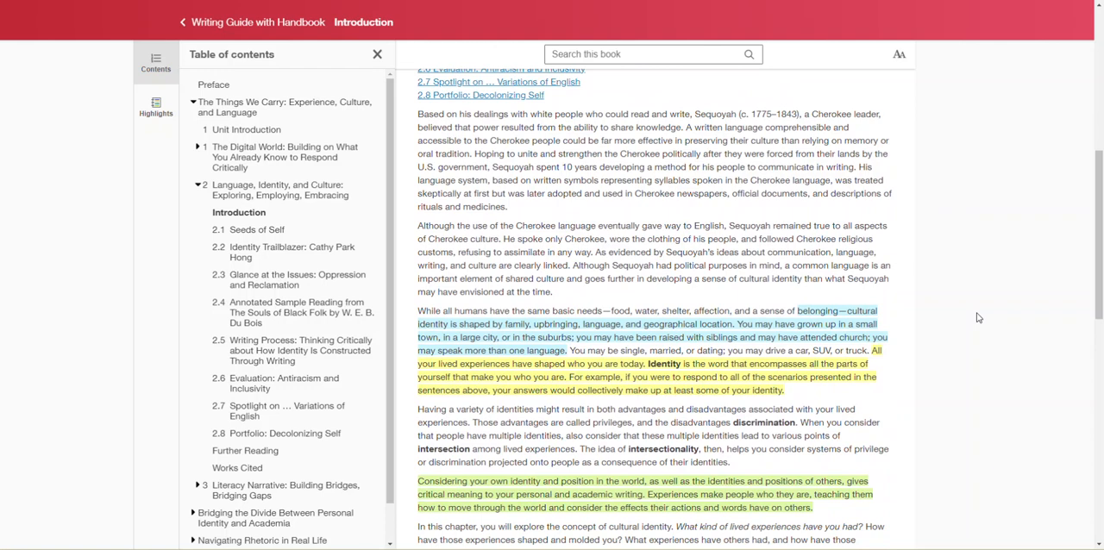
{"action": "mouse_move", "coordinate": [928, 362]}
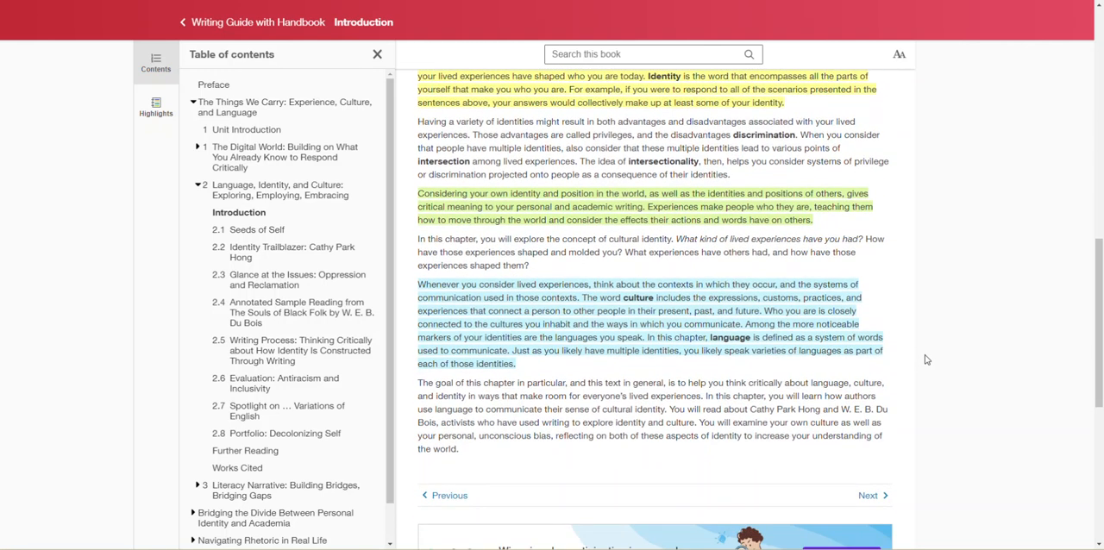
{"action": "mouse_move", "coordinate": [924, 390]}
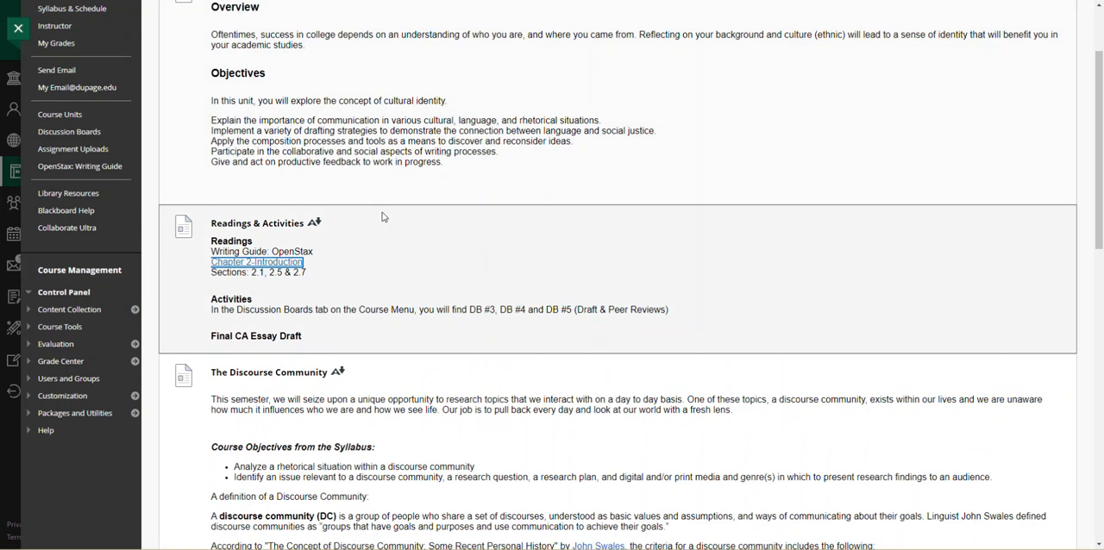
{"action": "scroll", "scroll_direction": "down", "scroll_amount": 3}
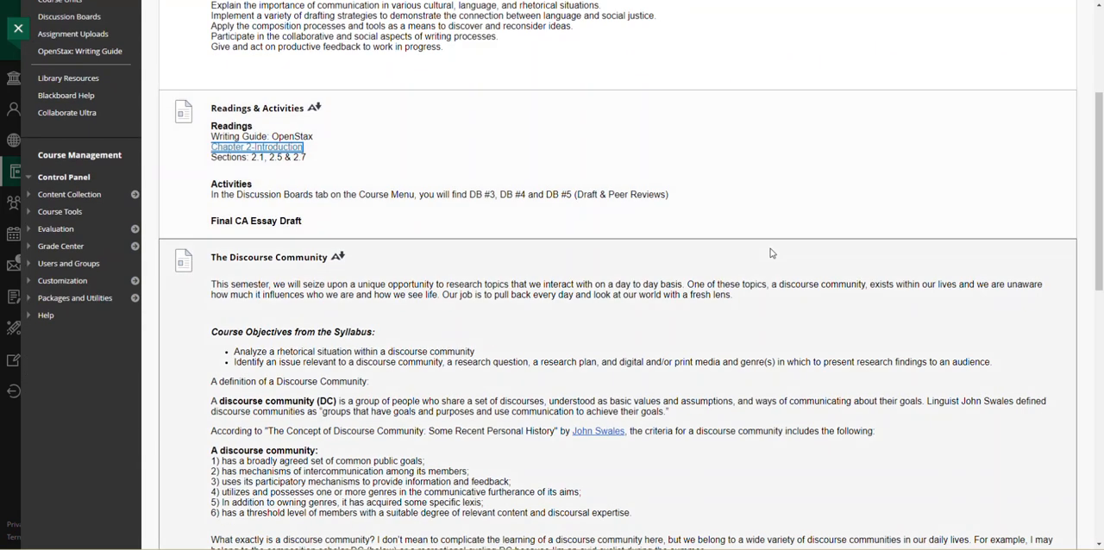
{"action": "scroll", "scroll_direction": "down", "scroll_amount": 3}
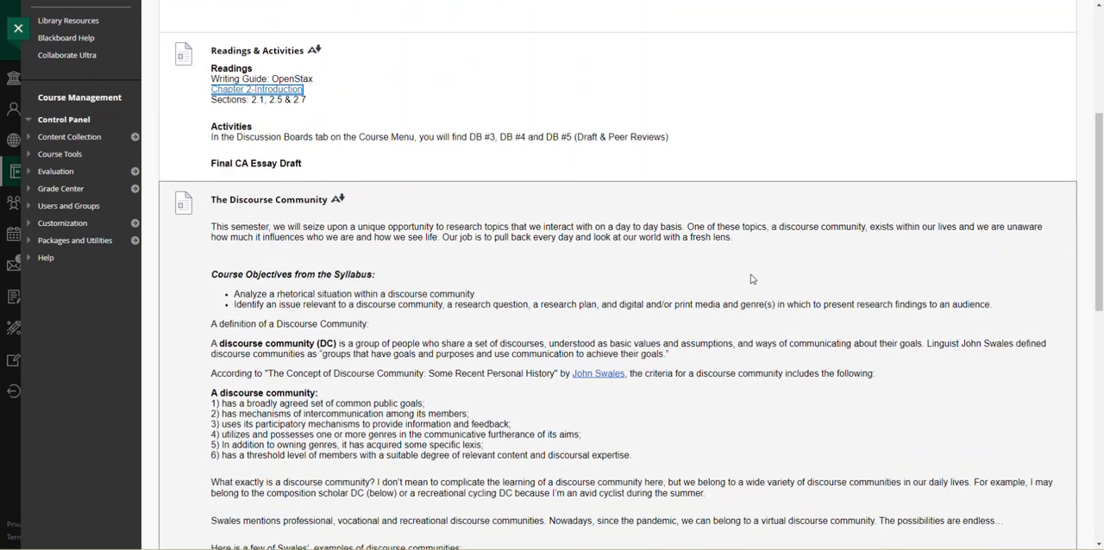
{"action": "scroll", "scroll_direction": "down", "scroll_amount": 3}
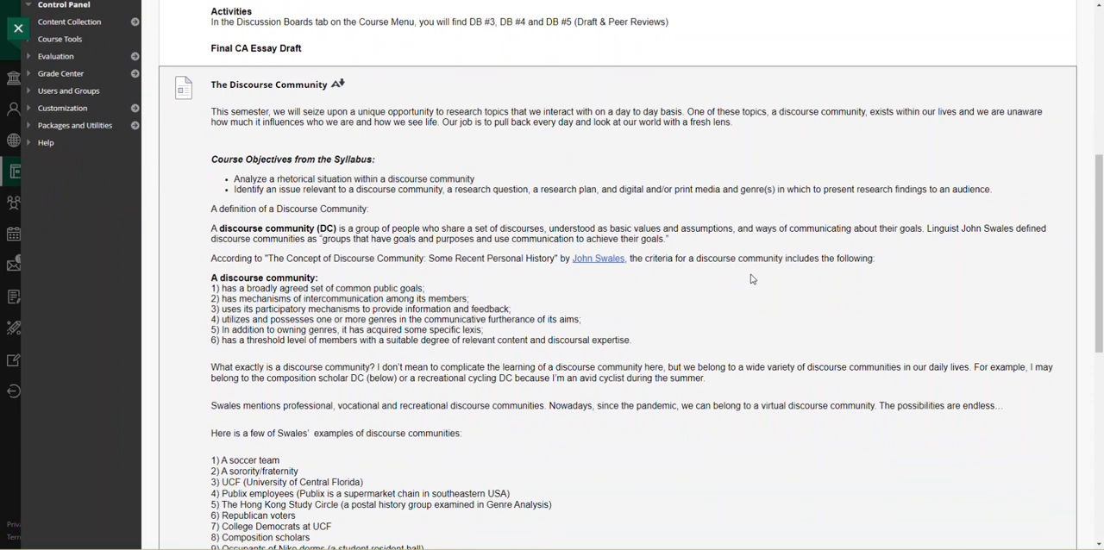
{"action": "mouse_move", "coordinate": [749, 294]}
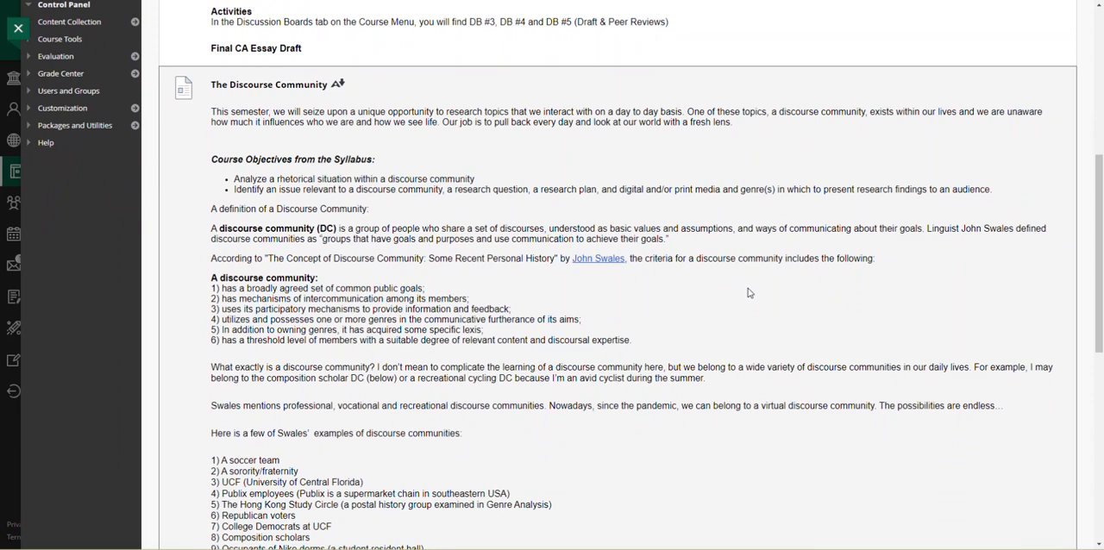
{"action": "scroll", "scroll_direction": "down", "scroll_amount": 3}
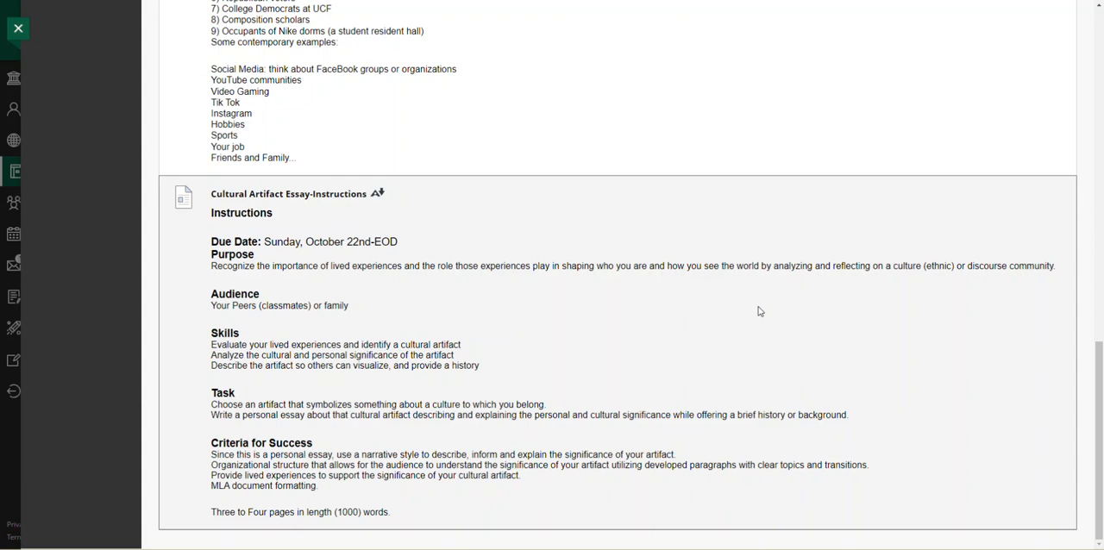
{"action": "mouse_move", "coordinate": [761, 320]}
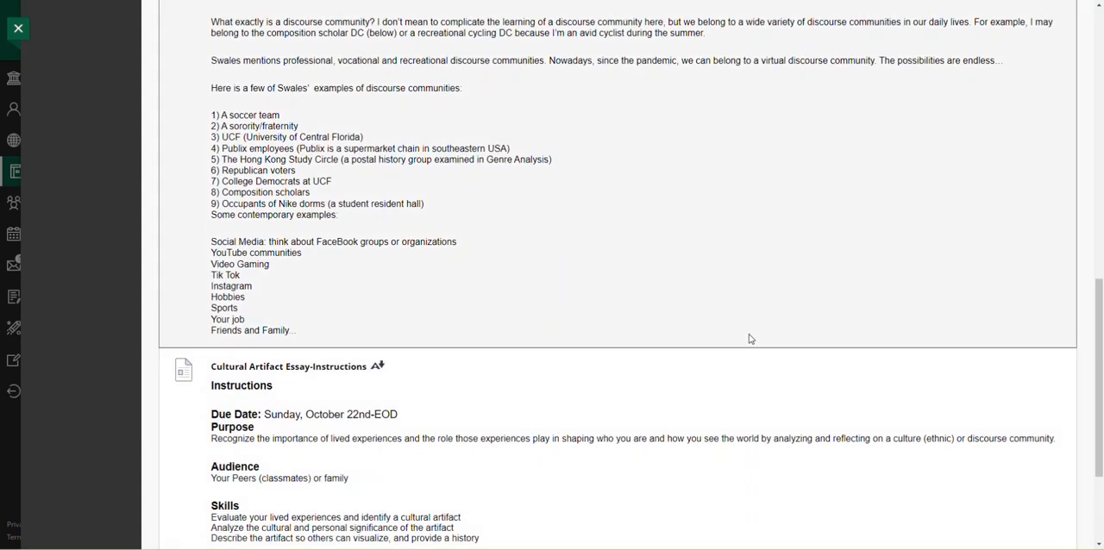
{"action": "mouse_move", "coordinate": [683, 325]}
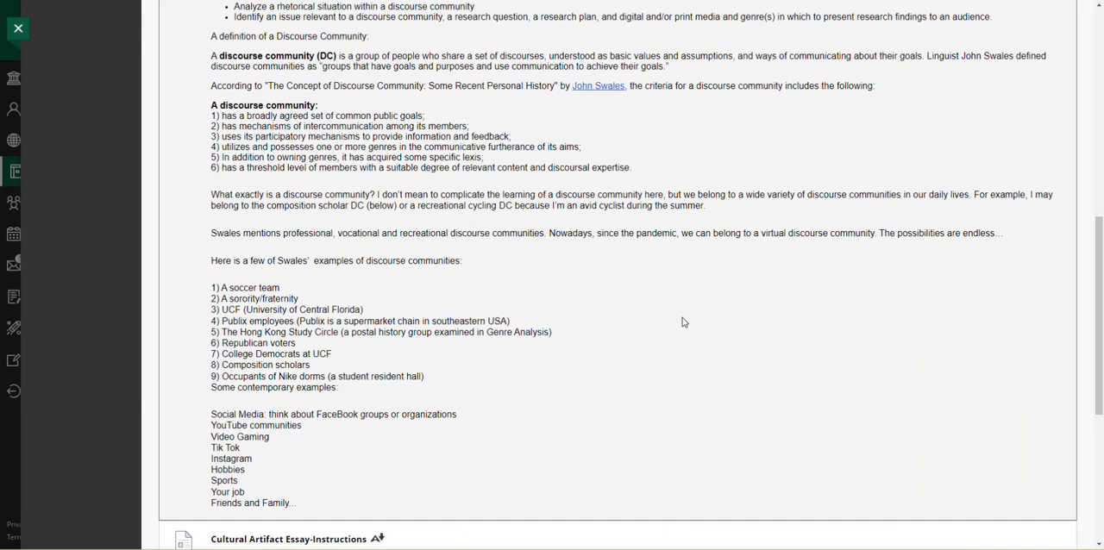
Scroll through the Cultural Artifact Essay-Instructions item to read its requirements
{"action": "scroll", "scroll_direction": "down", "scroll_amount": 3}
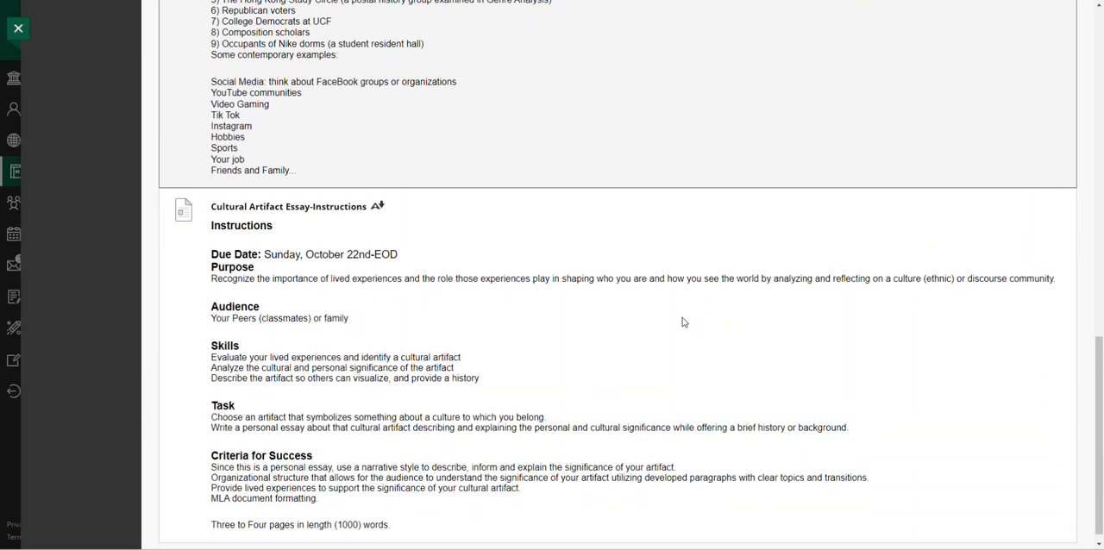
{"action": "scroll", "scroll_direction": "down", "scroll_amount": 3}
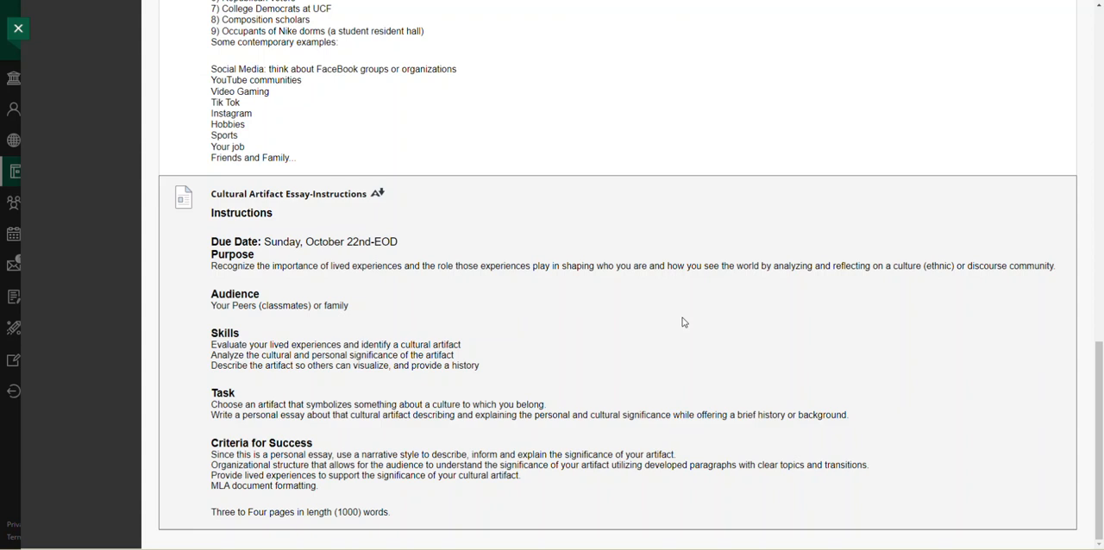
{"action": "mouse_move", "coordinate": [702, 297]}
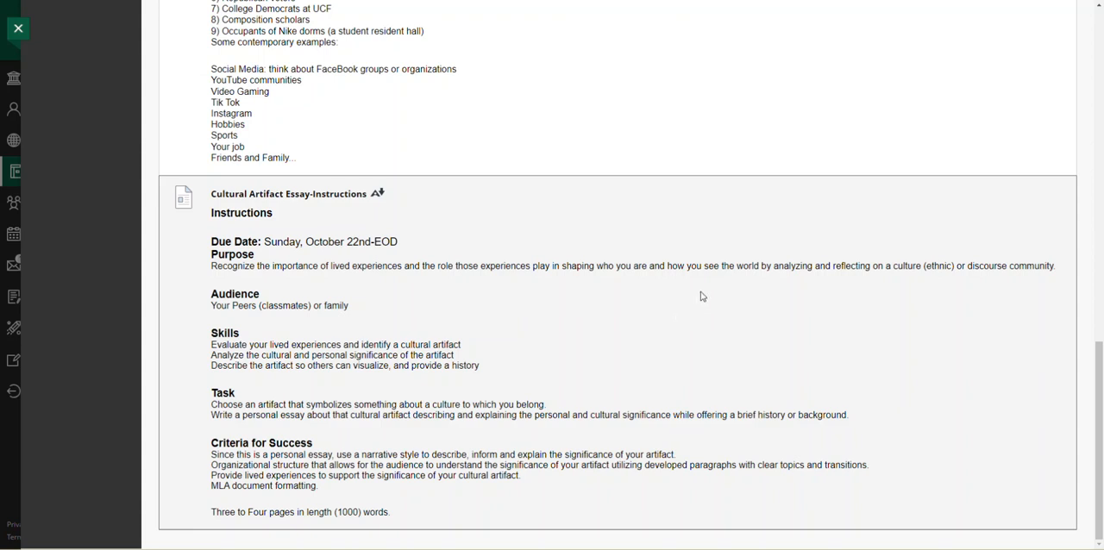
{"action": "mouse_move", "coordinate": [968, 404]}
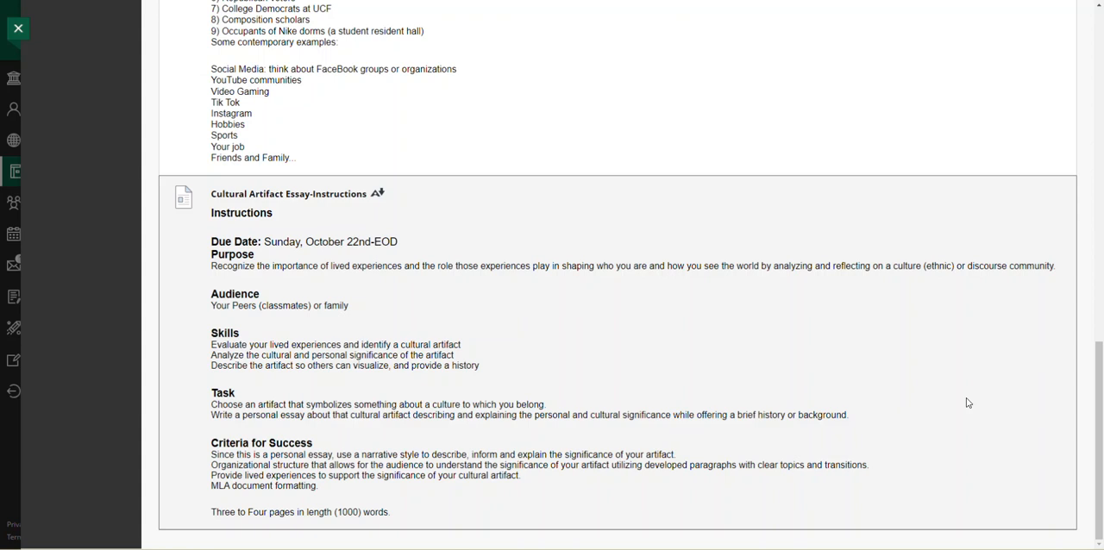
{"action": "mouse_move", "coordinate": [690, 449]}
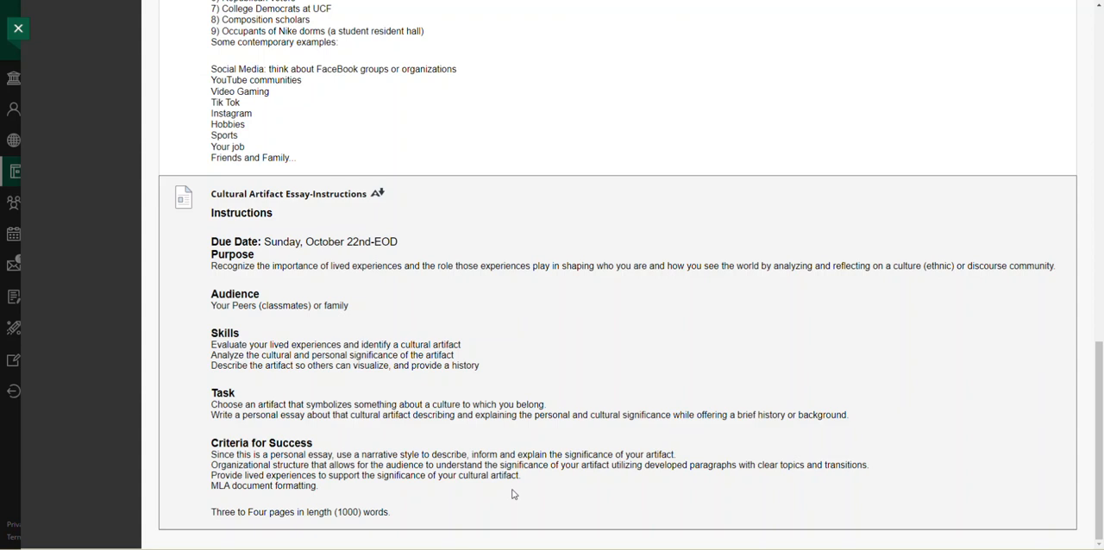
{"action": "scroll", "scroll_direction": "up", "scroll_amount": 3}
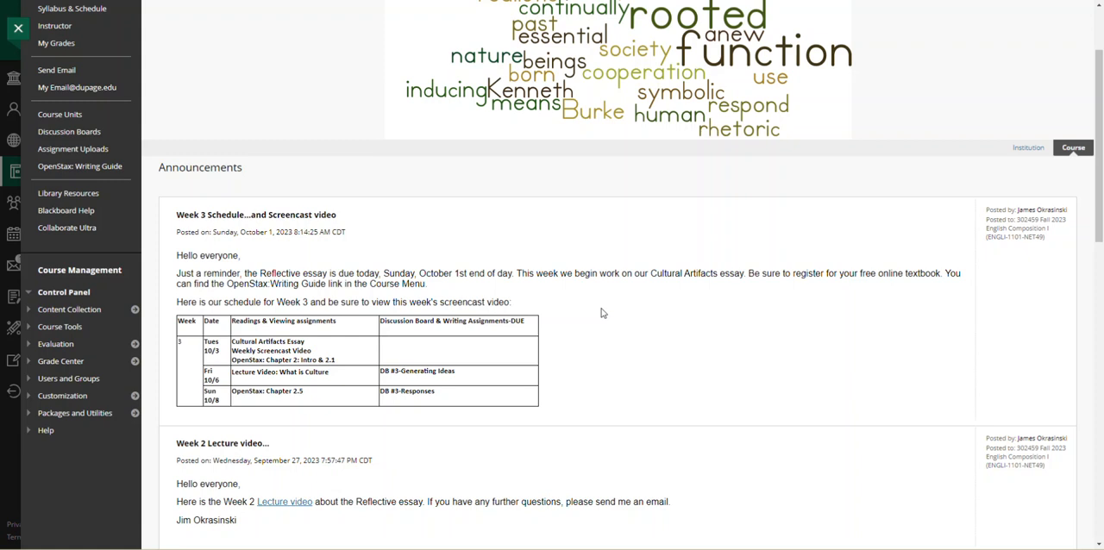
{"action": "mouse_move", "coordinate": [664, 308]}
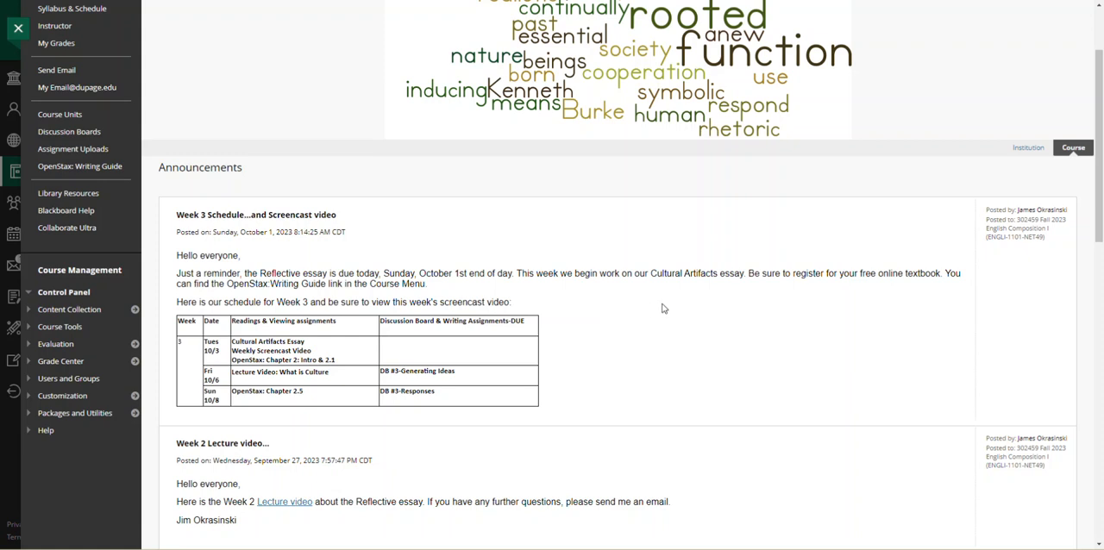